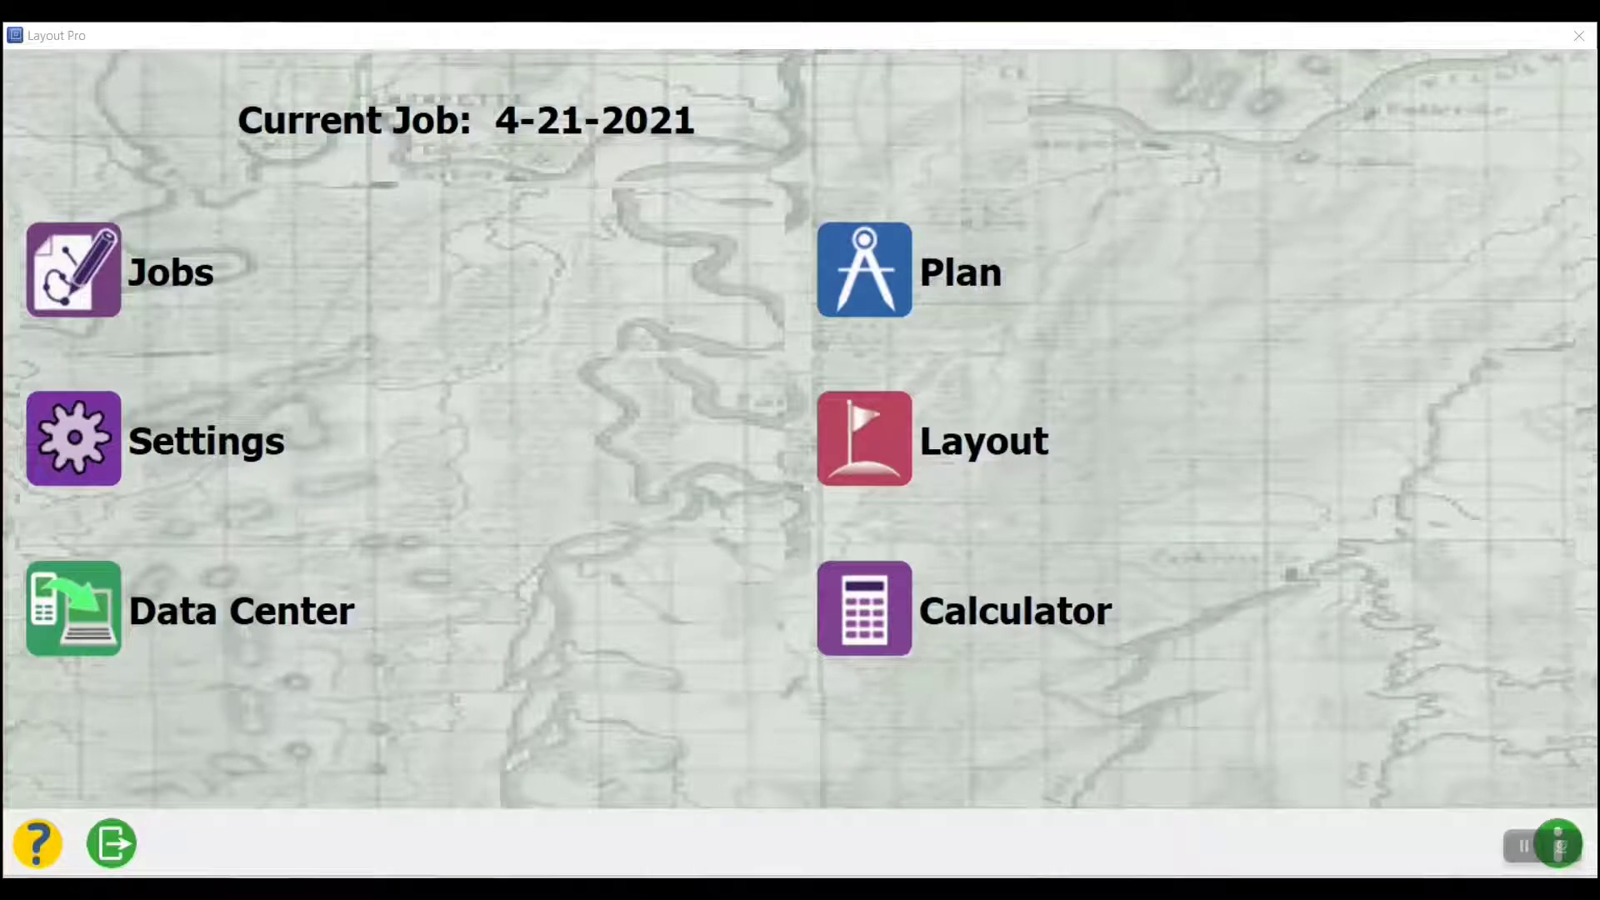
- Open the Jobs menu from the Layout Pro main menu
click(72, 270)
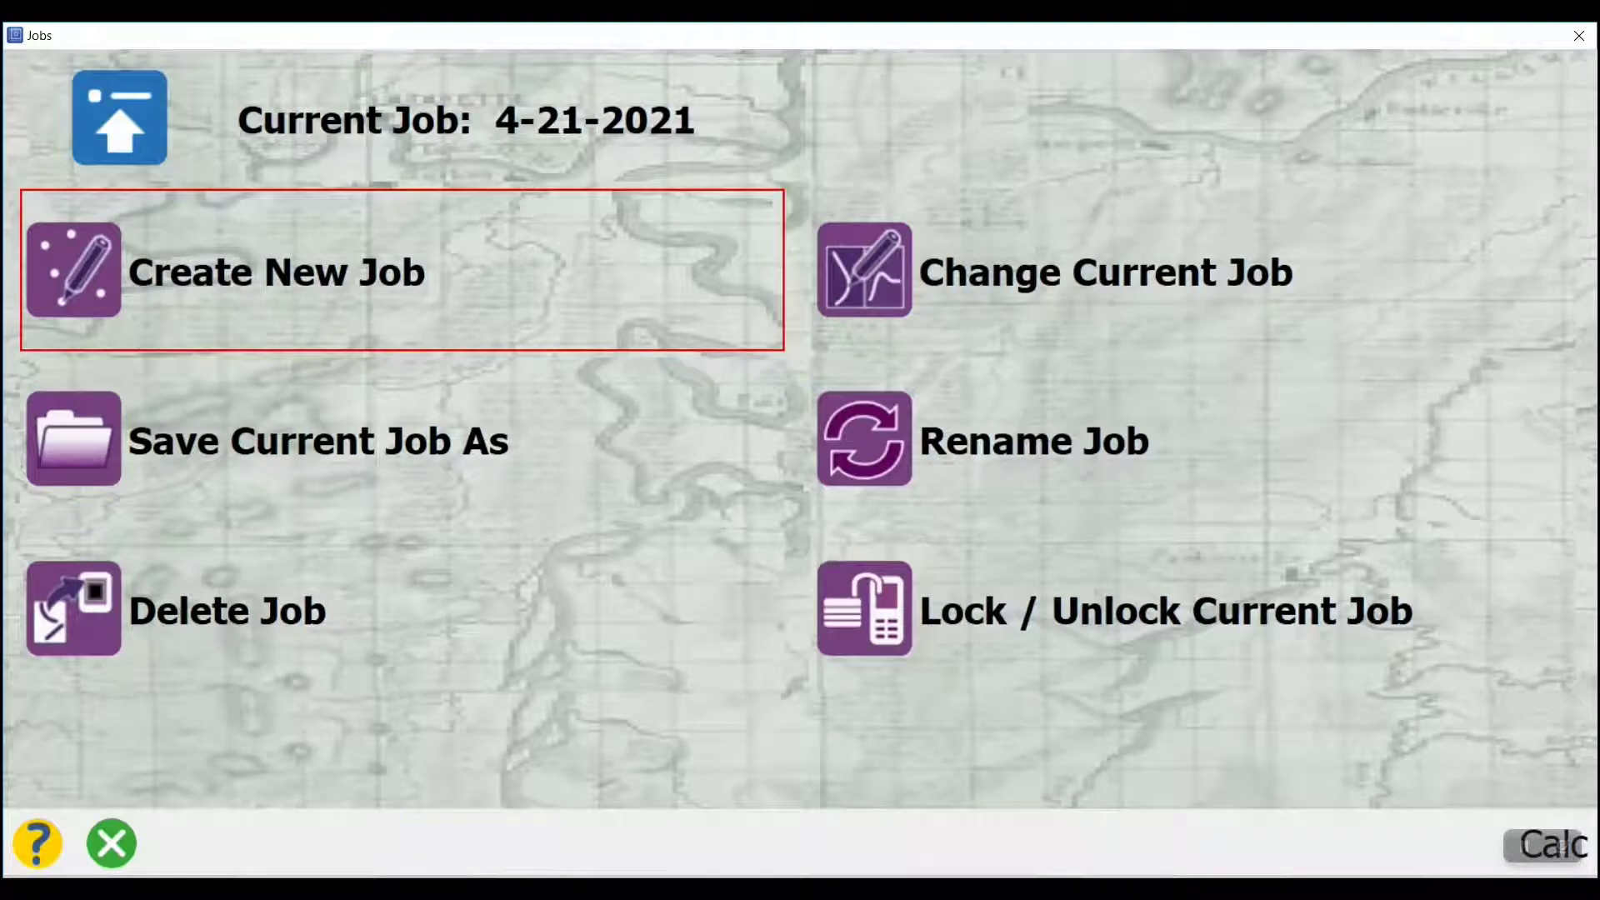
- Start a new job and navigate into the Layout Jobs folder to save it
click(276, 272)
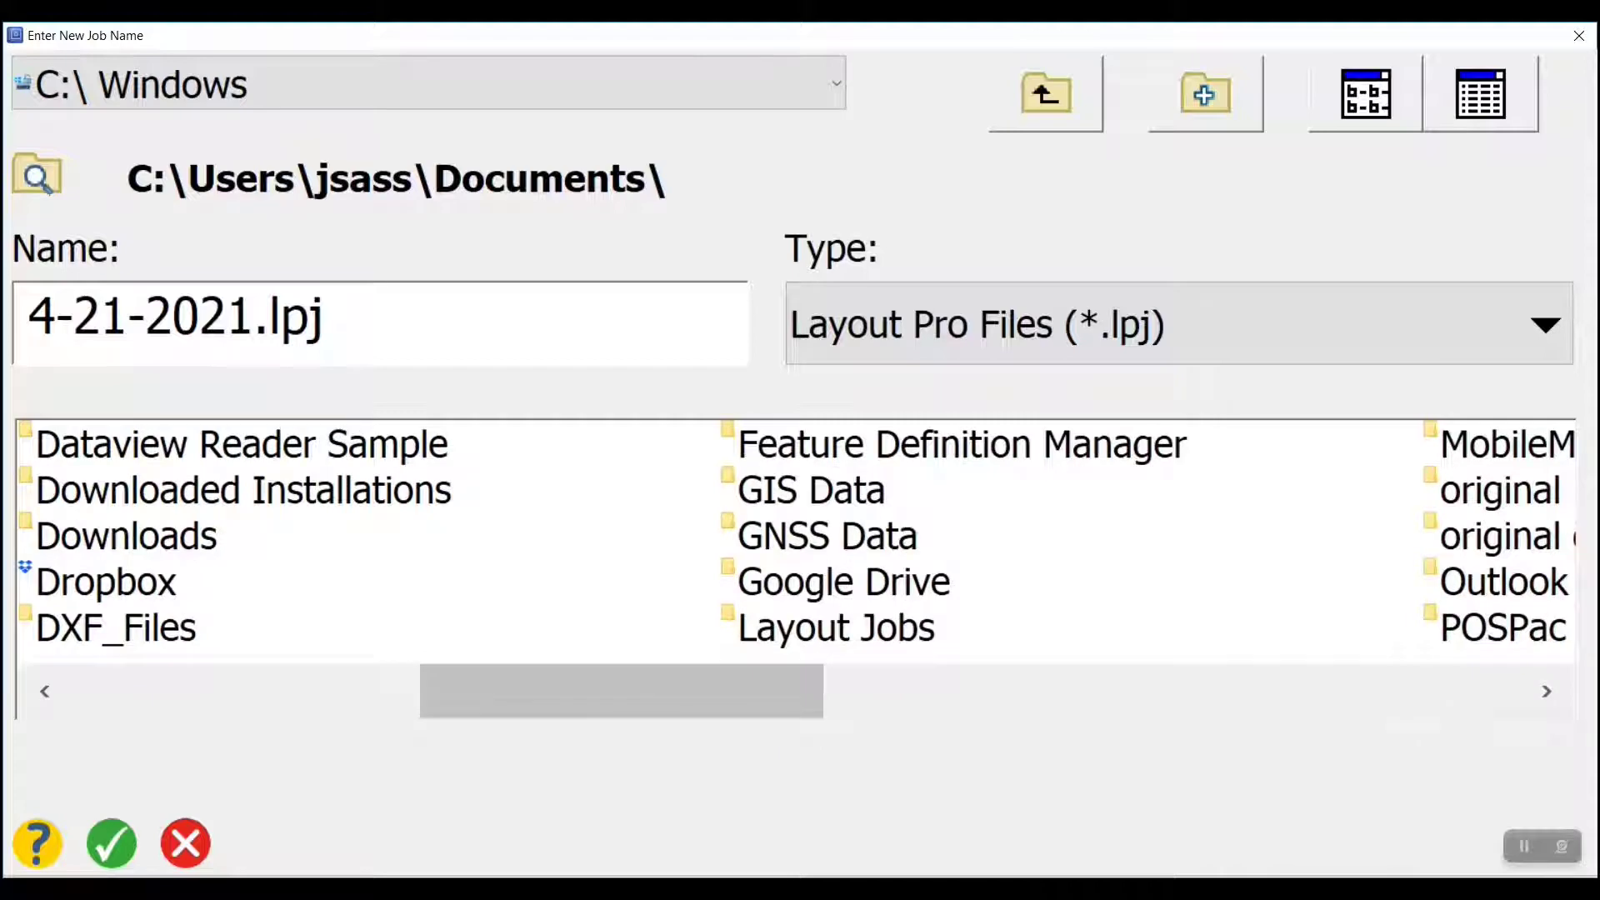
click(835, 627)
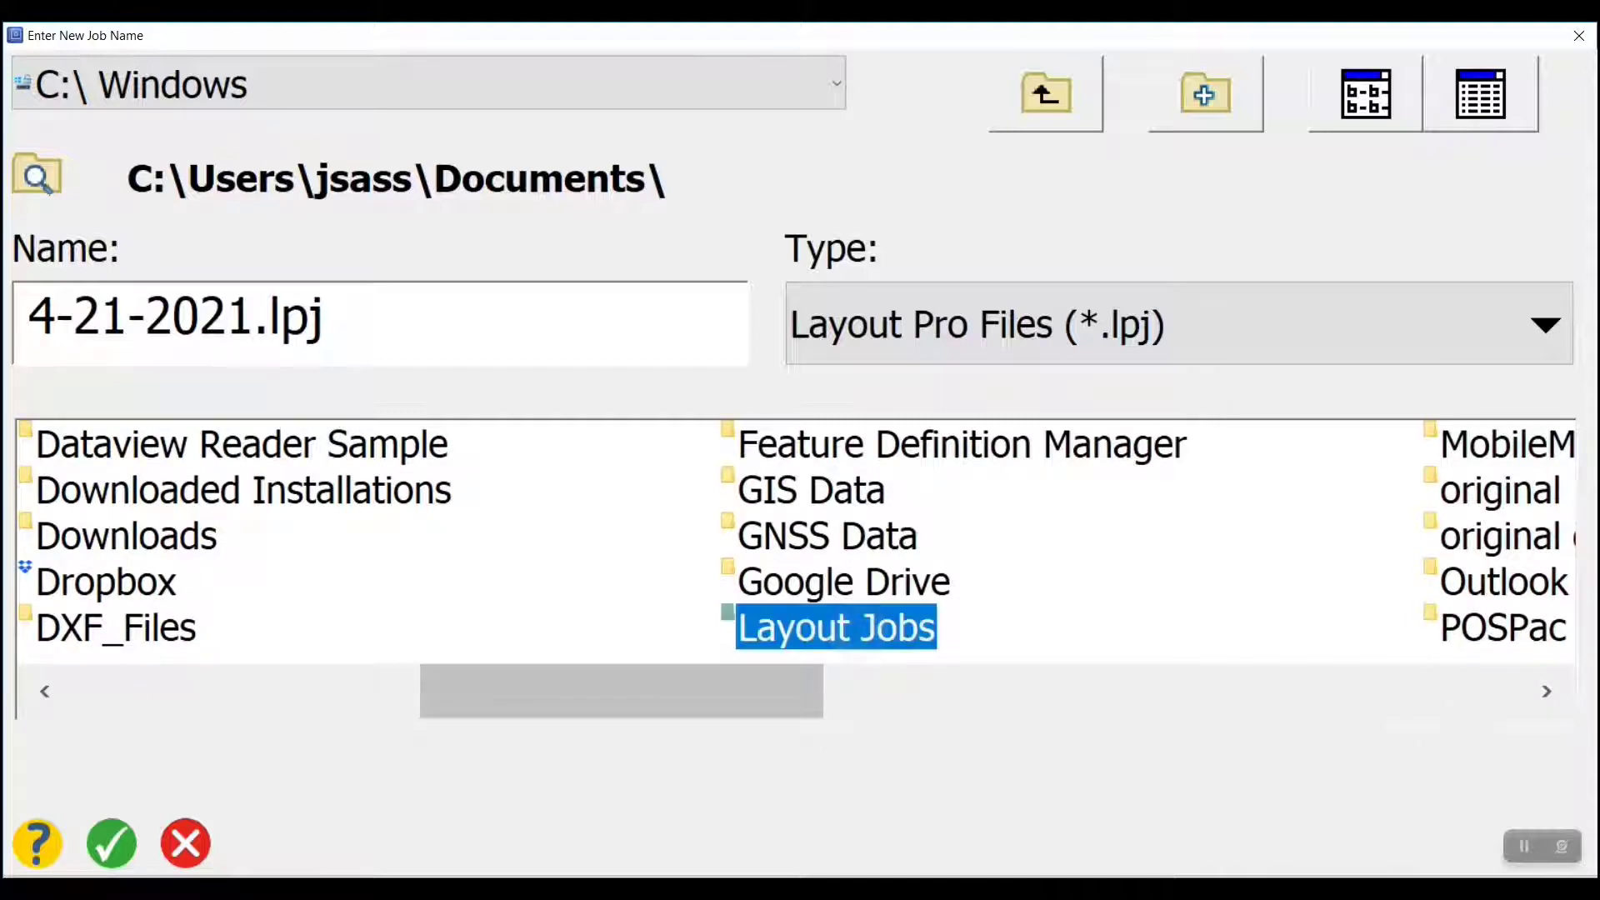
double_click(835, 627)
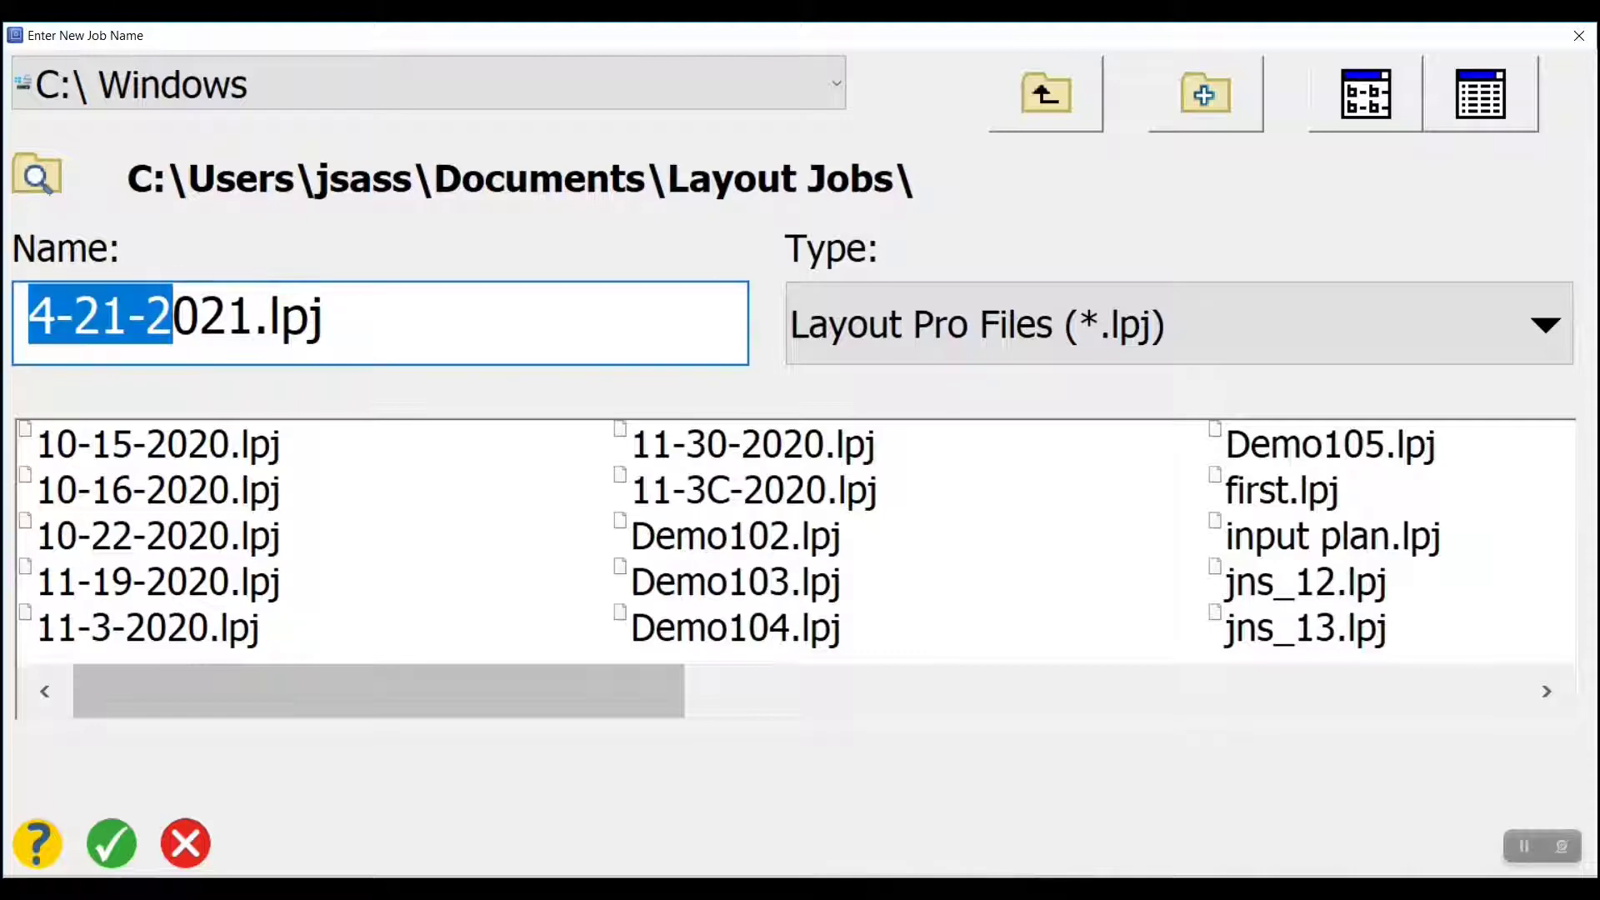
- Name the new job 'create job' instead of the default 4-21-2021
text(C)
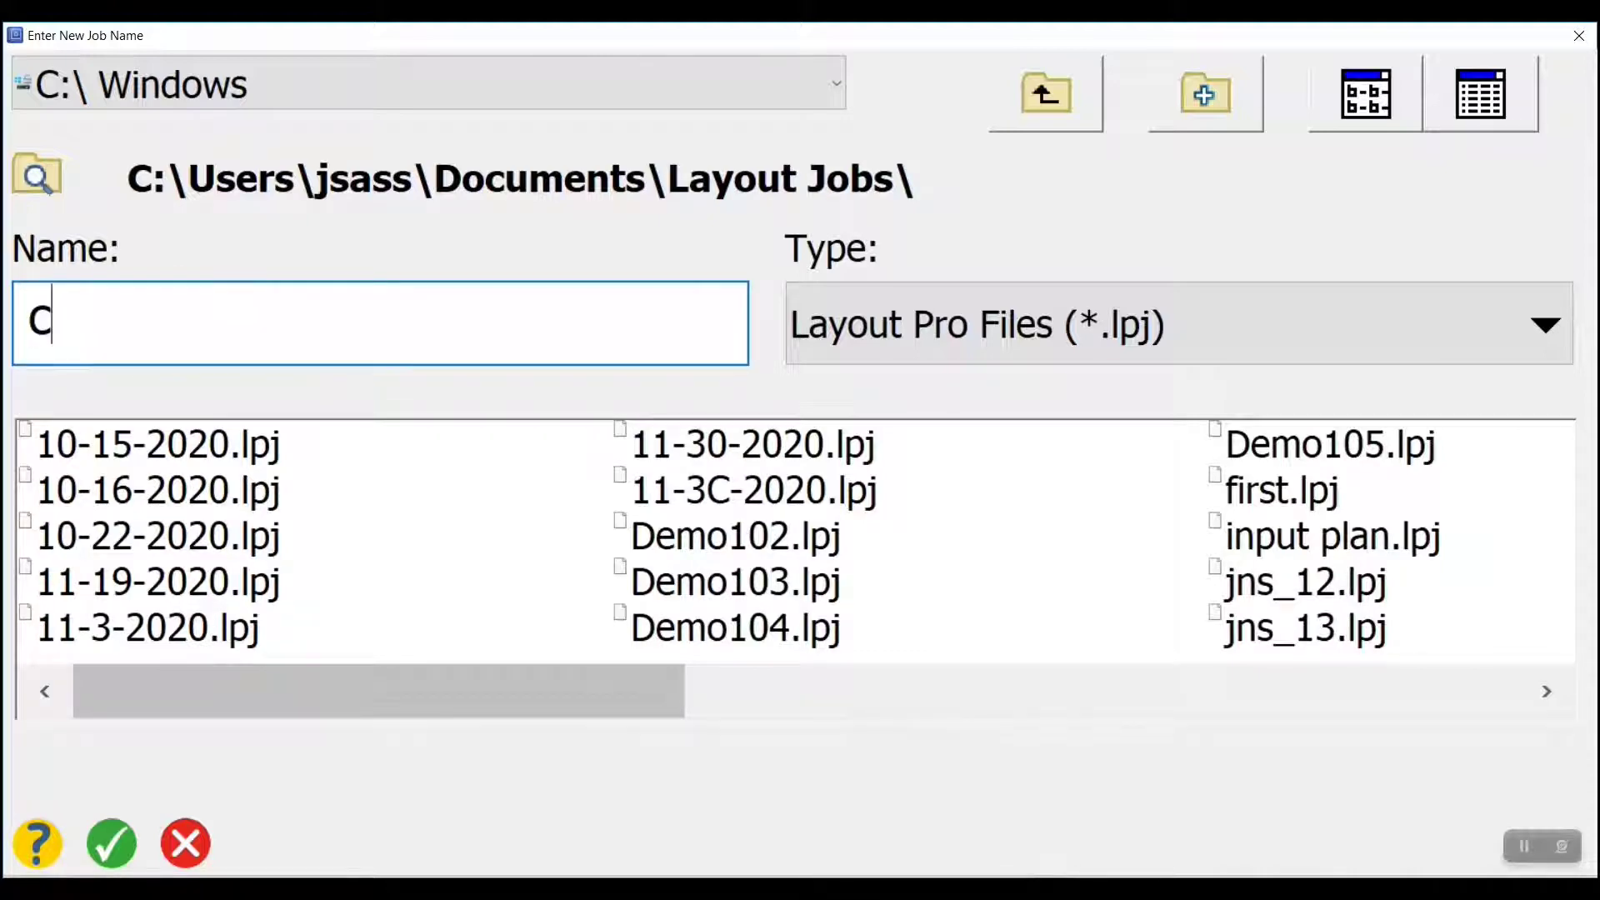
text(reate hib)
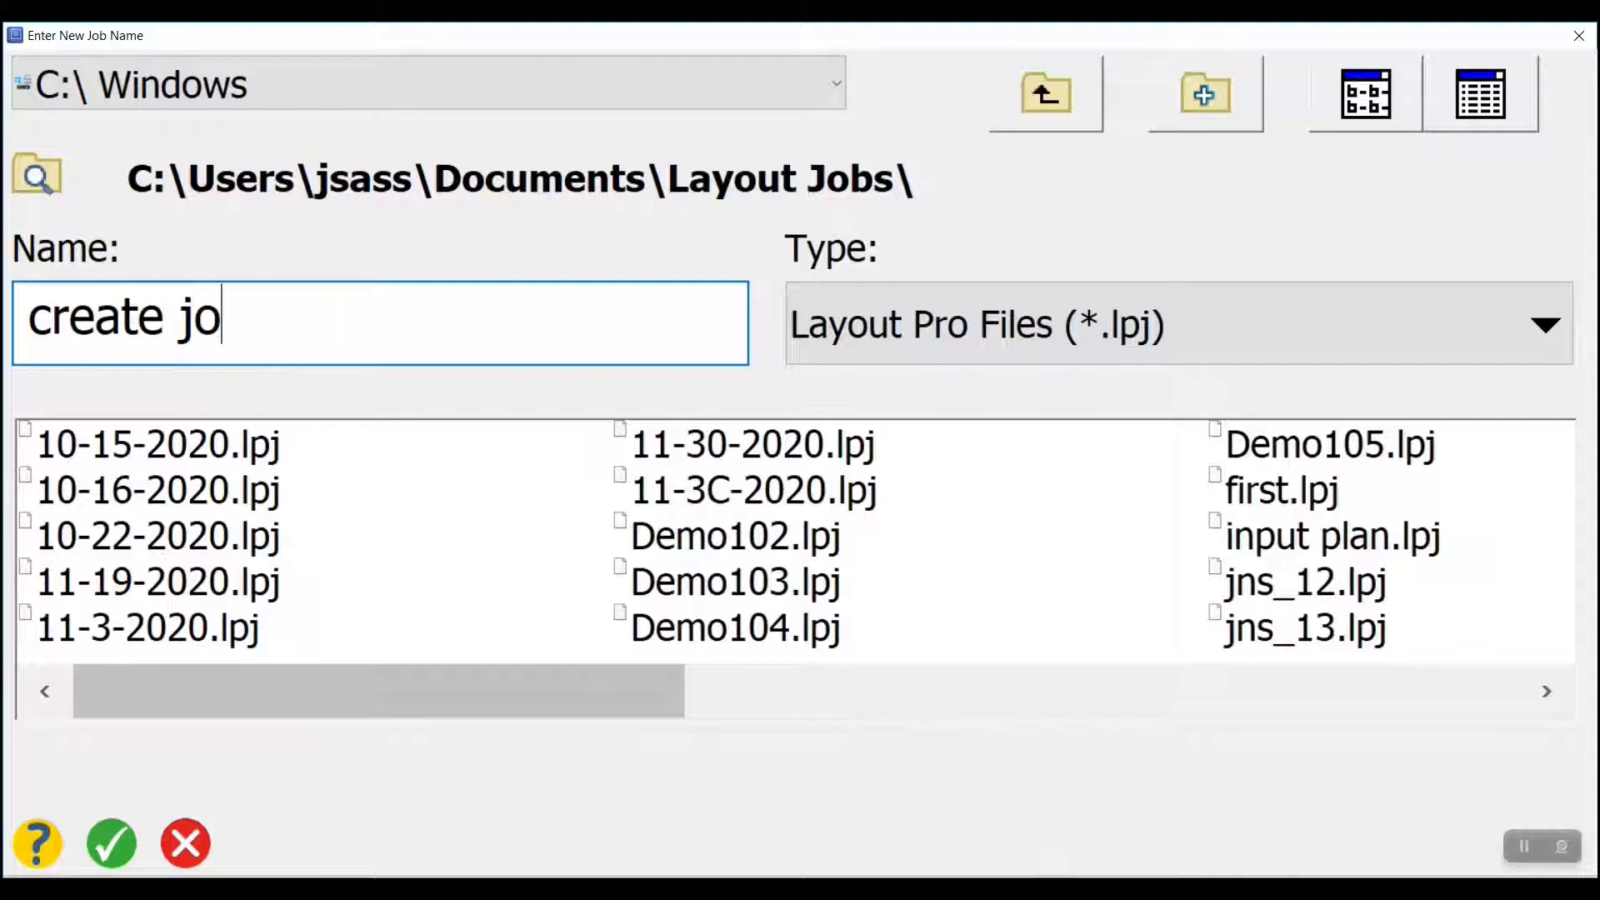
text(b)
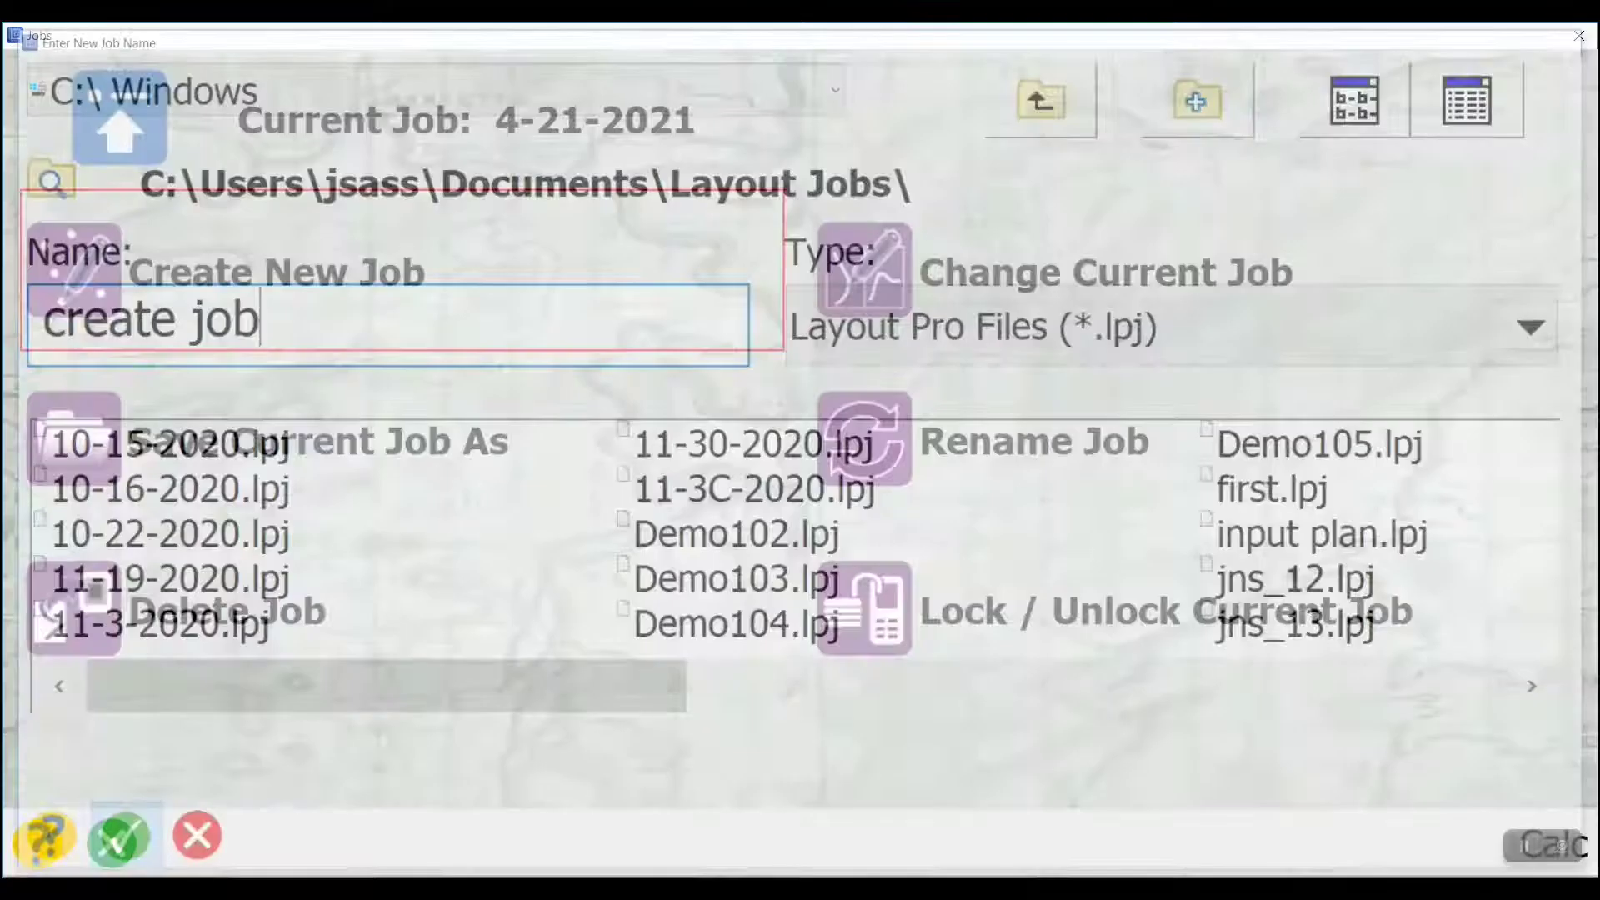
- Confirm the 'create job' job and dismiss the job-open notice
click(118, 835)
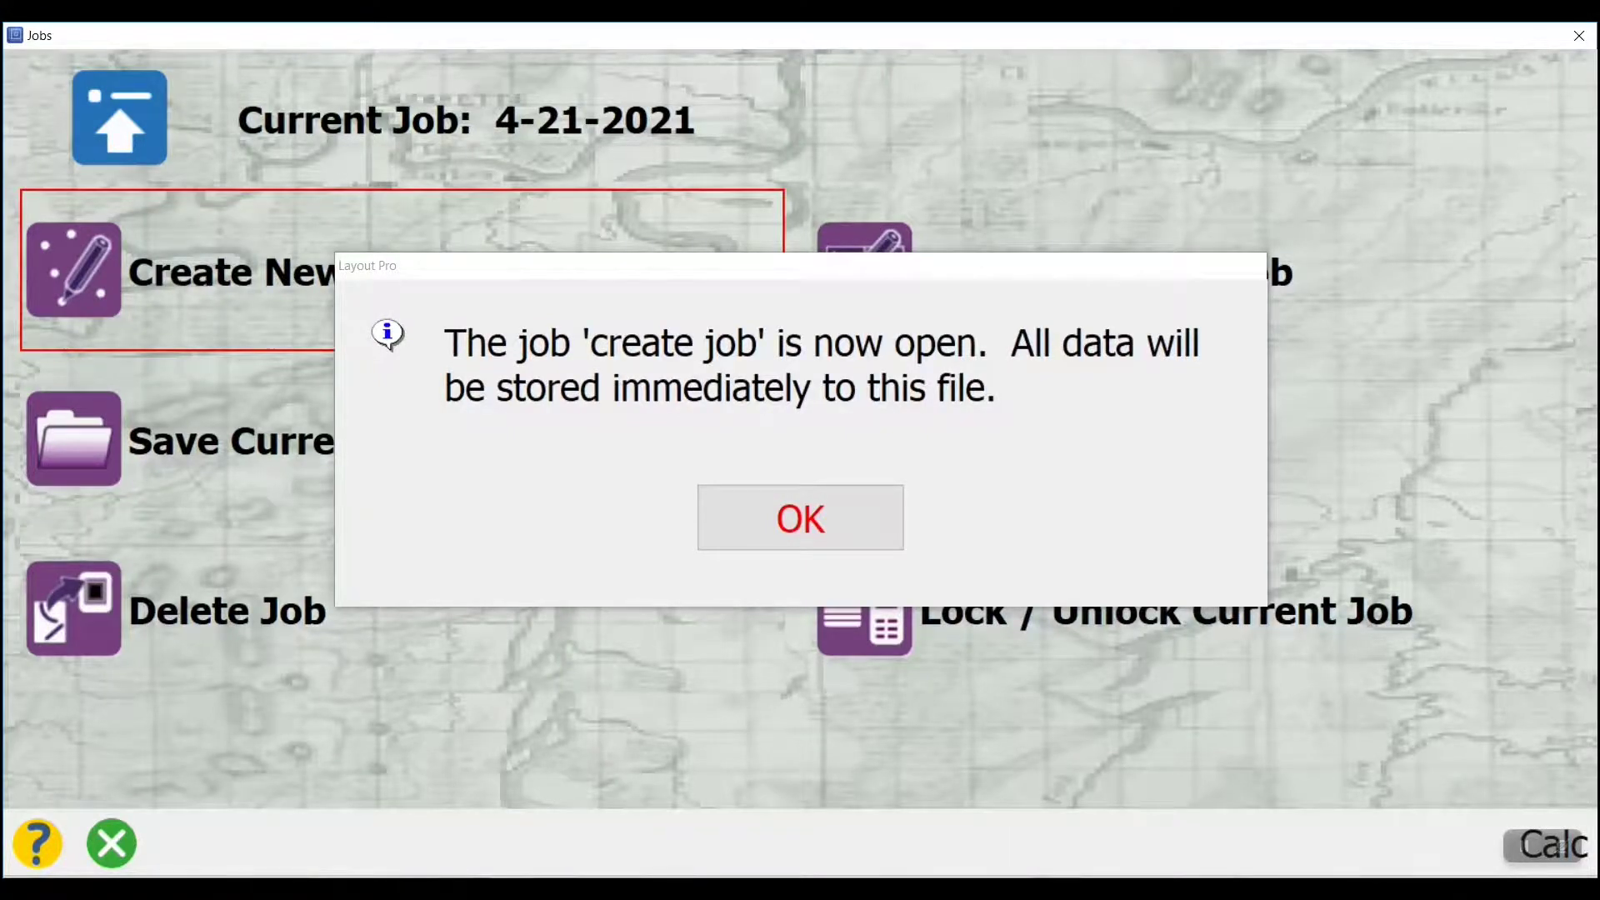
click(800, 518)
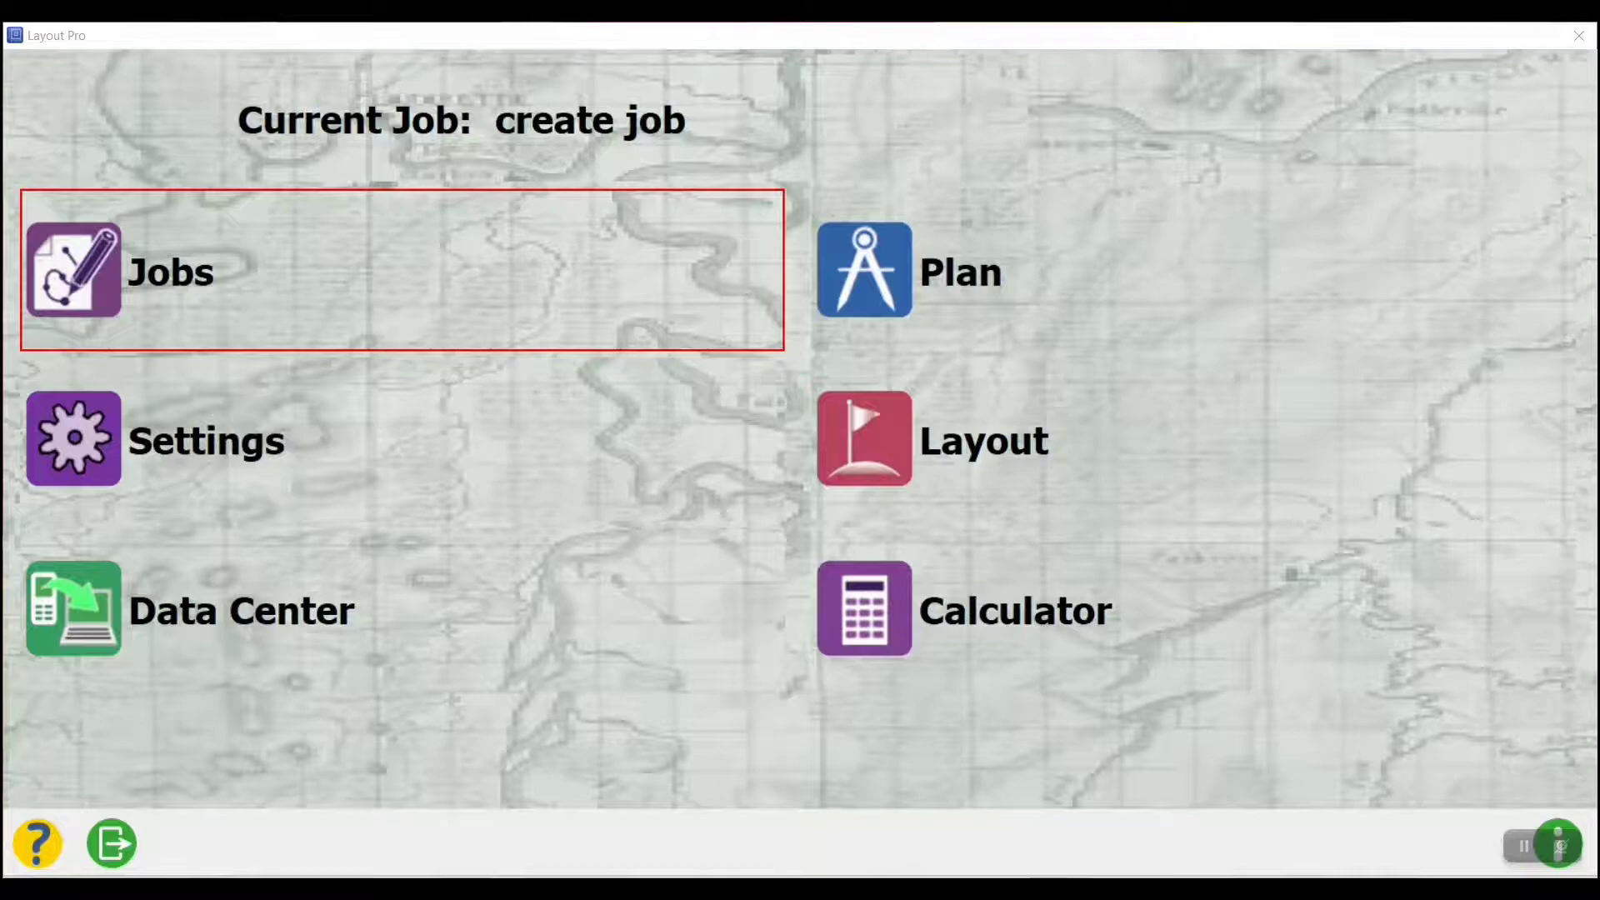